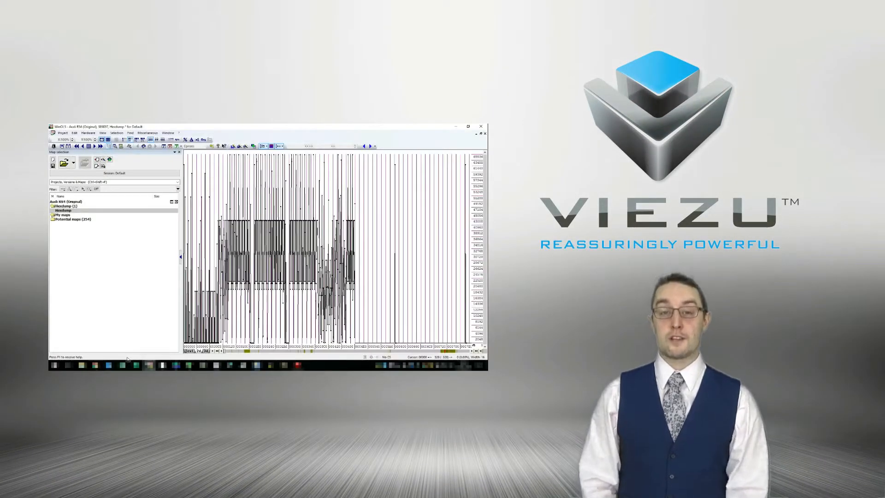
# Restore down the maximized Audi RS4 hexdump graph window to a smaller window.
pyautogui.click(51, 219)
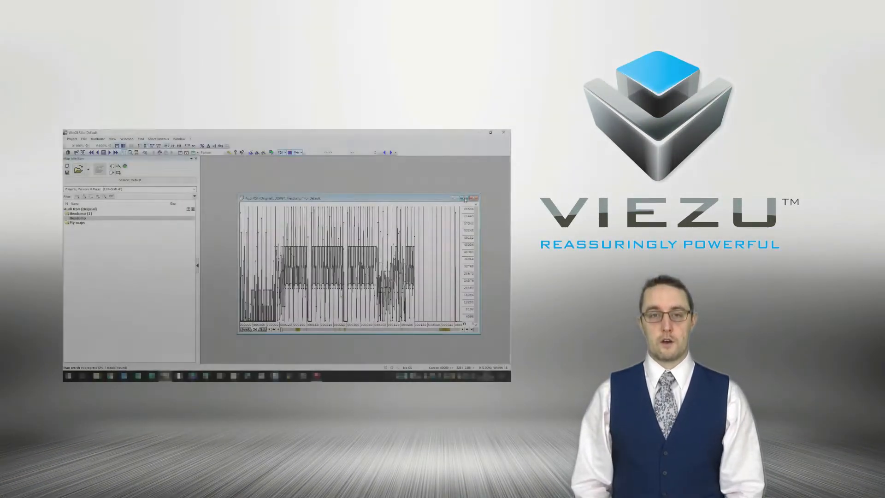
# Maximize the graph, expand the 254 Potential maps, and sort them by Size.
pyautogui.click(467, 198)
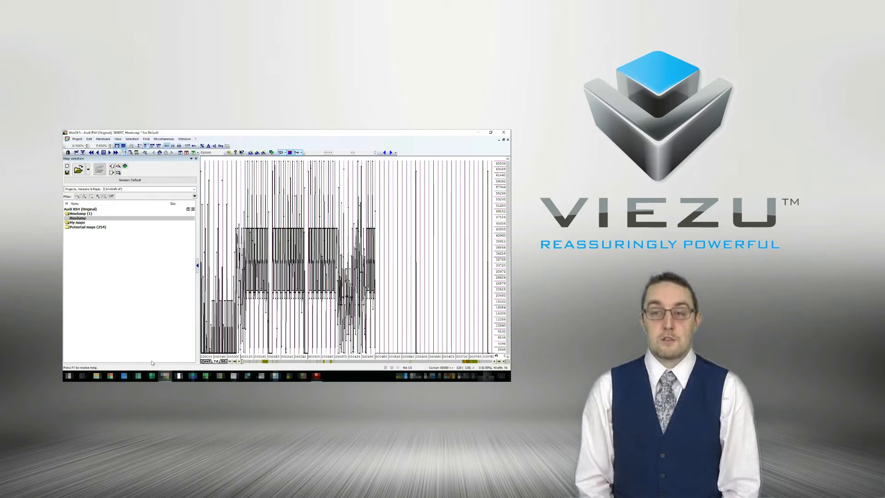
pyautogui.click(66, 226)
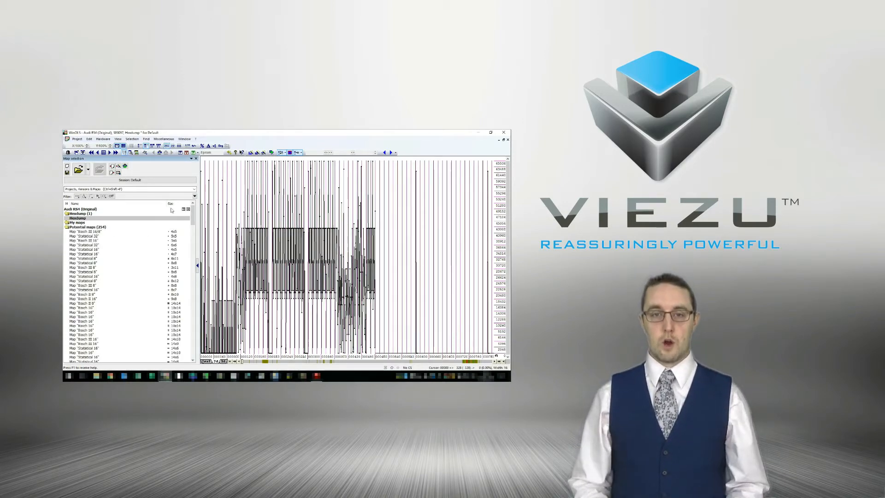
pyautogui.click(175, 203)
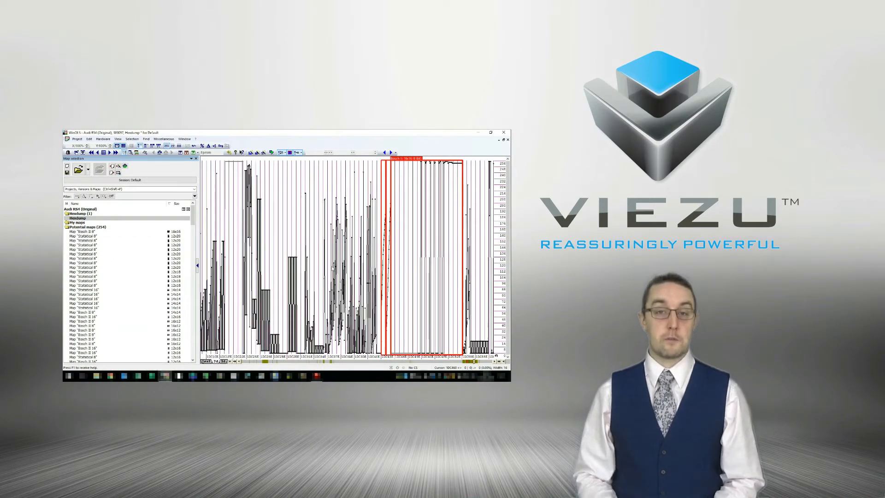
# Create a new project via Project > New to reach the data-source prompt.
pyautogui.click(85, 235)
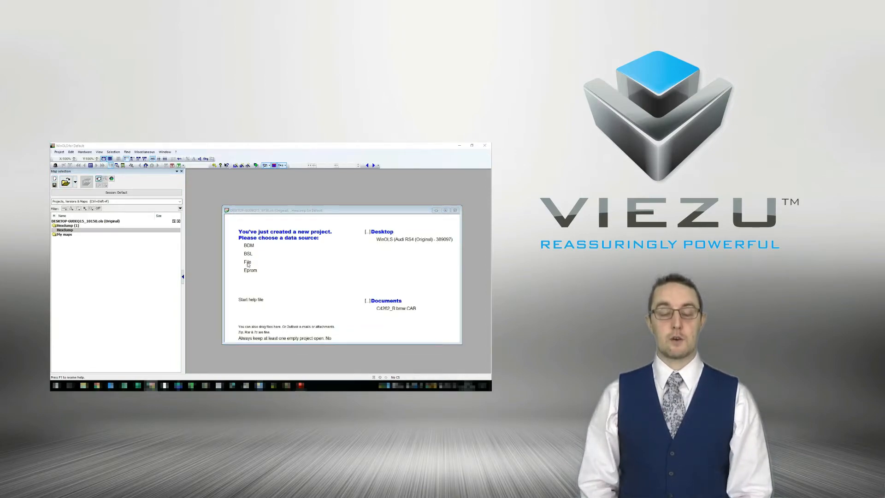
# Import the Audi RS4 (Original) file, passing the Information and Checksum pages to Similar.
pyautogui.click(247, 262)
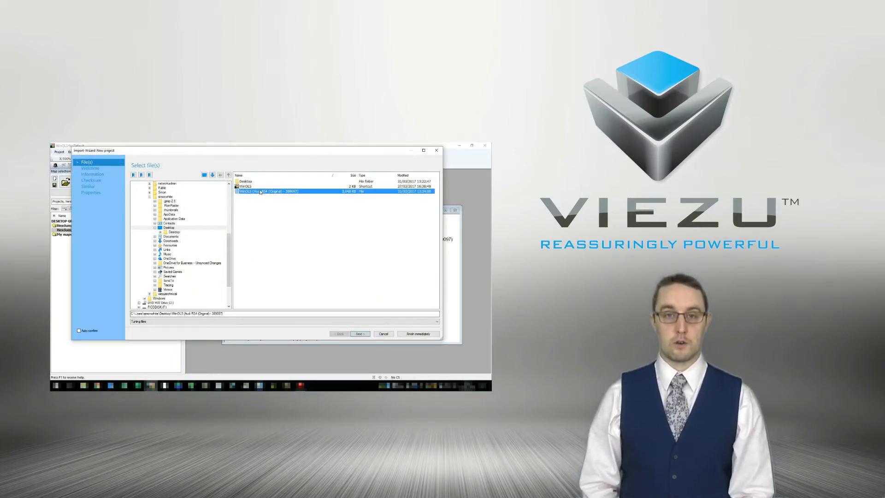
pyautogui.click(359, 333)
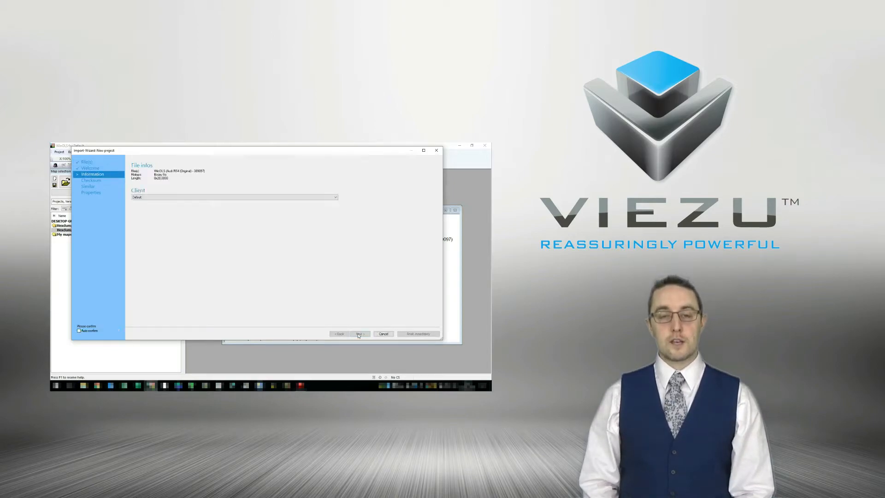
pyautogui.click(359, 334)
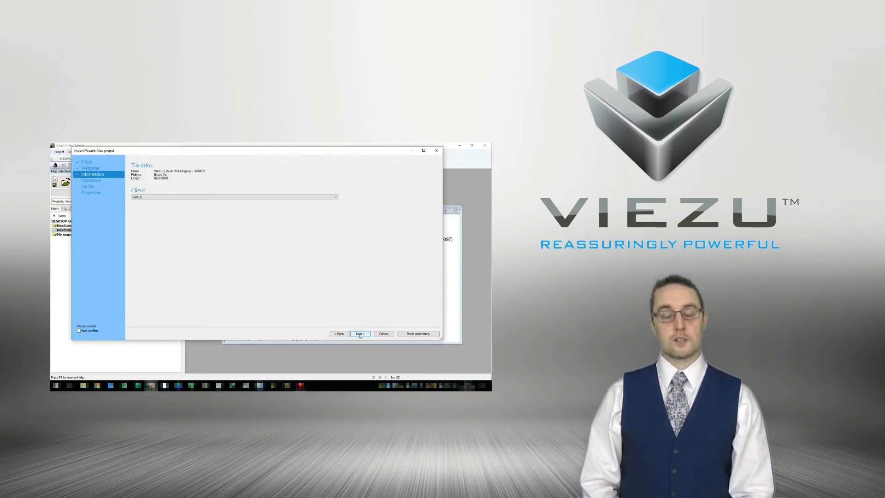
pyautogui.click(360, 333)
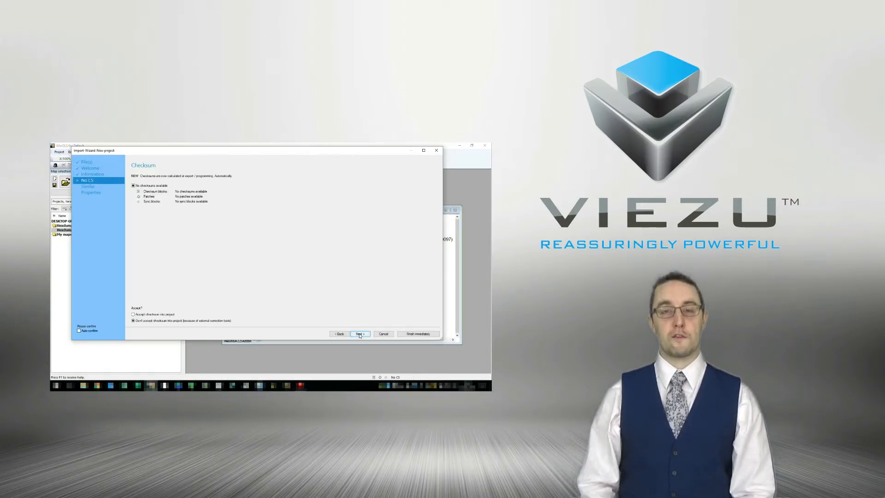
pyautogui.click(360, 334)
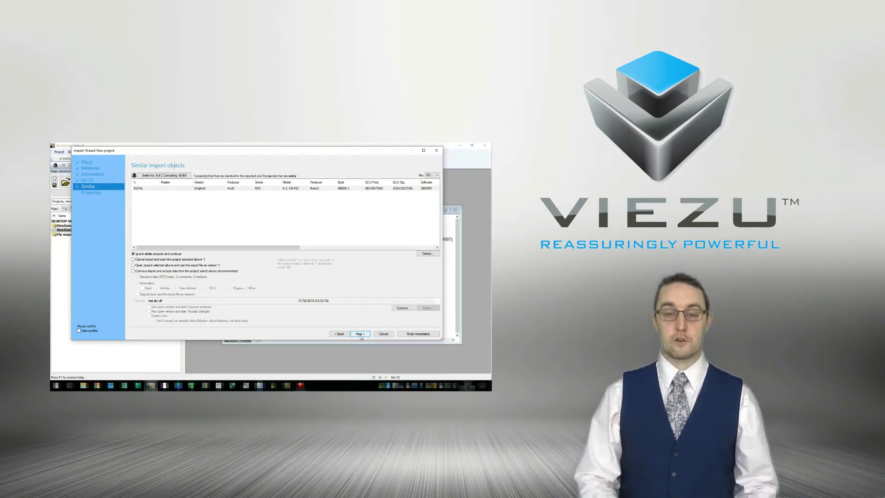
# Enter 2003 in project properties, set engine type to Petrol, and finish importing.
pyautogui.click(359, 333)
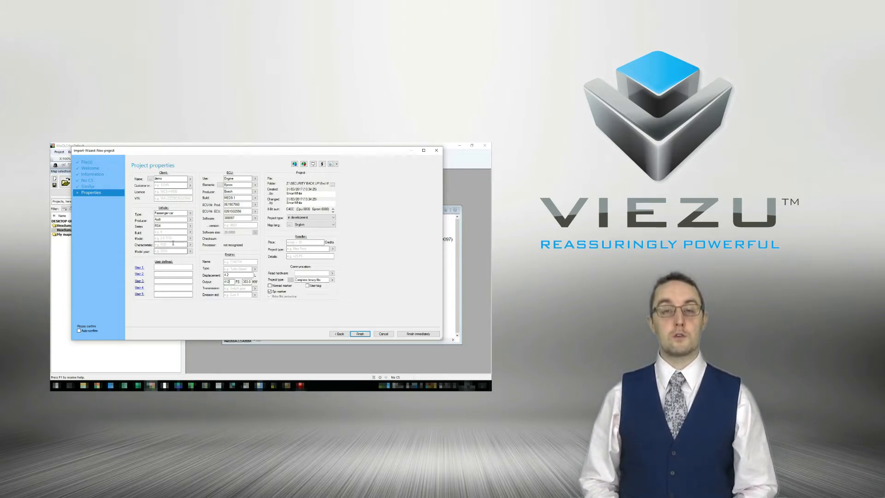
pyautogui.write('2003')
pyautogui.write('4.2fsi')
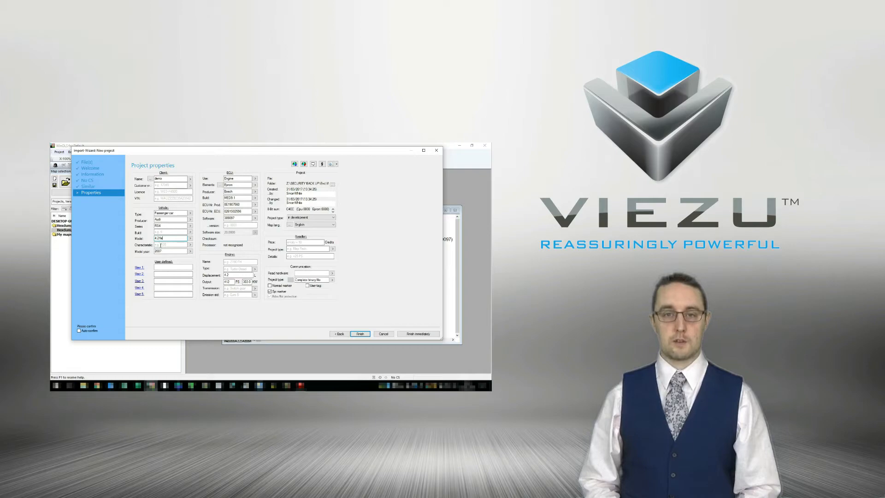
pyautogui.click(254, 268)
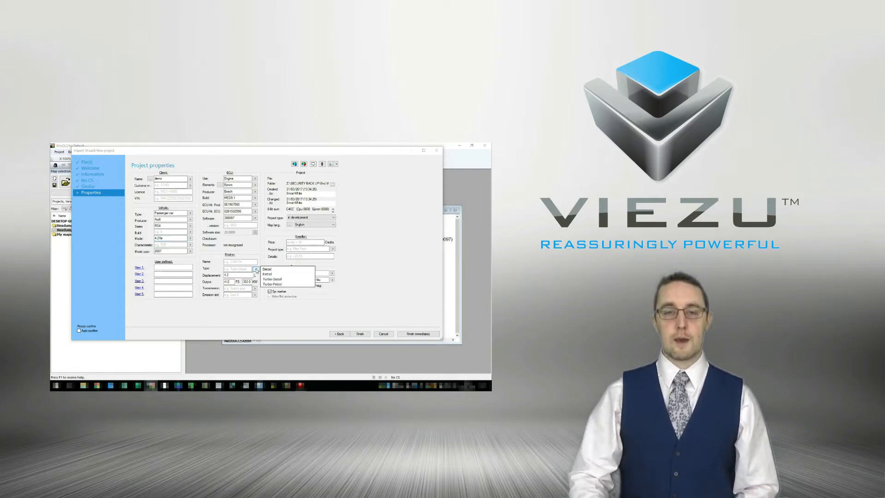
pyautogui.click(266, 274)
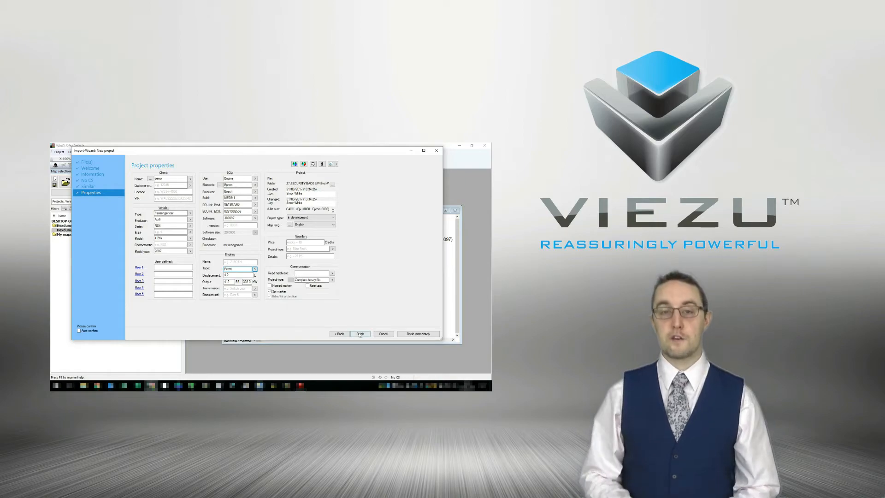
pyautogui.click(360, 334)
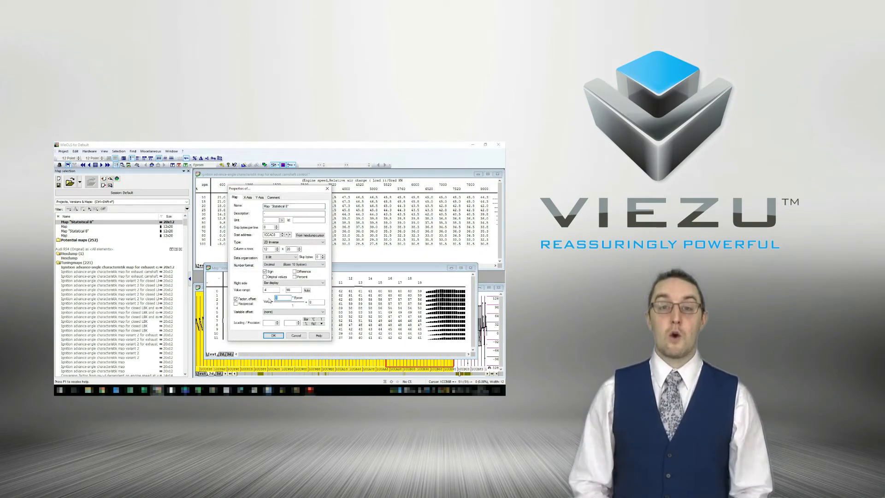
# Adjust the decimal places shown for map Statistical 8 in its Properties dialog.
pyautogui.rightClick(276, 298)
pyautogui.write('0.75')
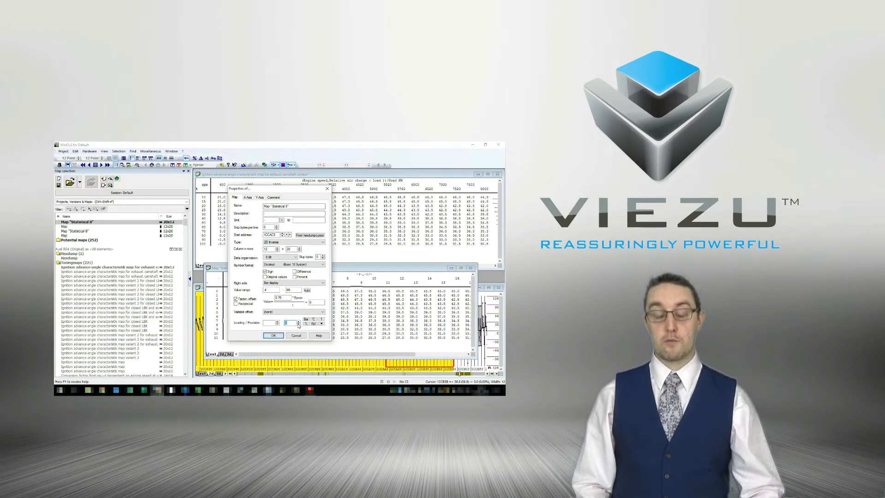
pyautogui.click(272, 335)
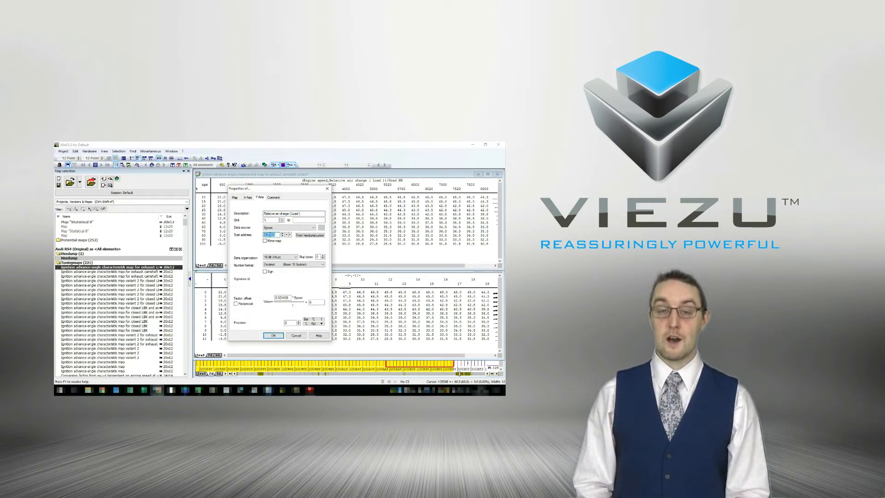
# Set the start address of the relative air charge (%) load axis data.
pyautogui.click(272, 334)
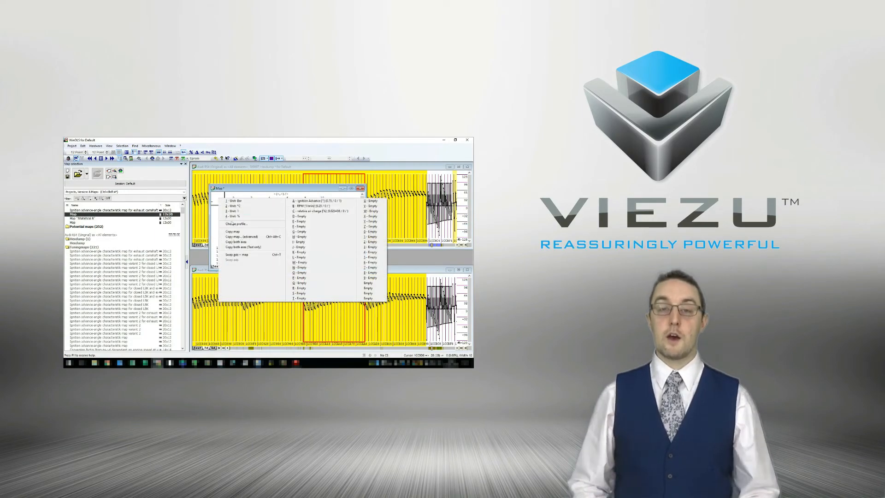
pyautogui.moveTo(243, 254)
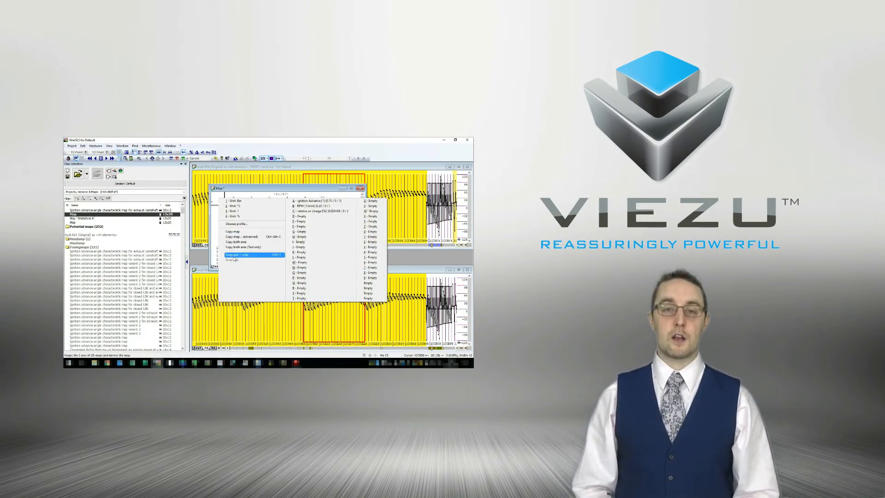
# Choose a map window context option, then bring up the map table's context menu.
pyautogui.click(239, 254)
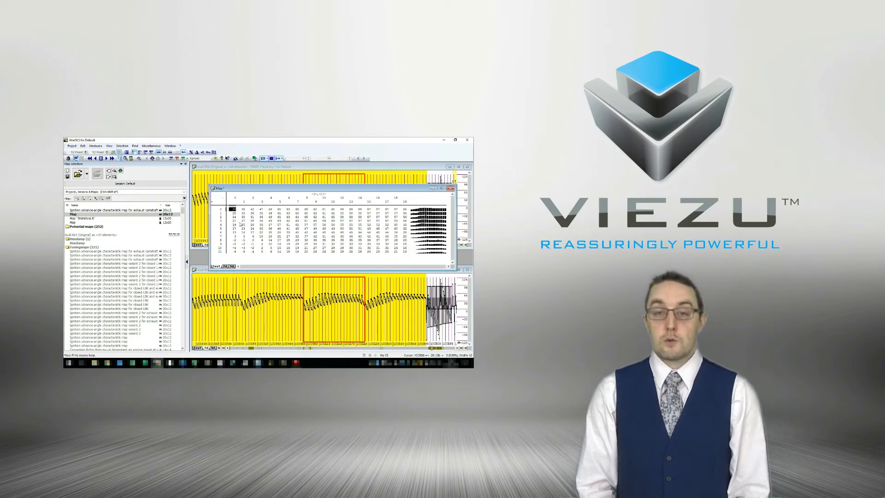
pyautogui.rightClick(243, 220)
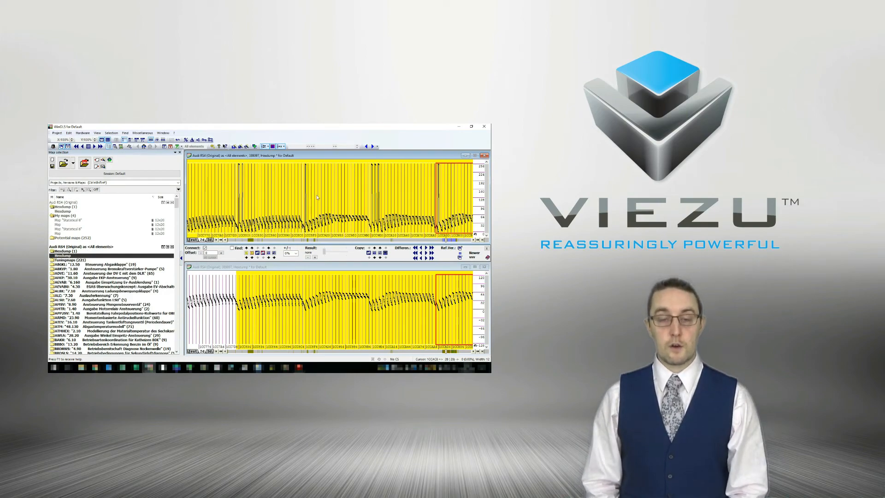
# Scroll the RS4 tuning-map list down to its final EGAS and ignition-angle entries.
pyautogui.scroll(-3)
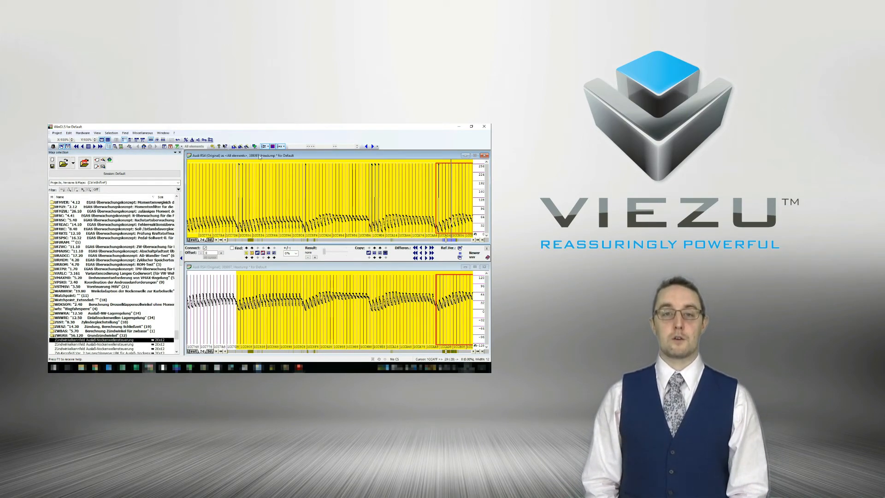